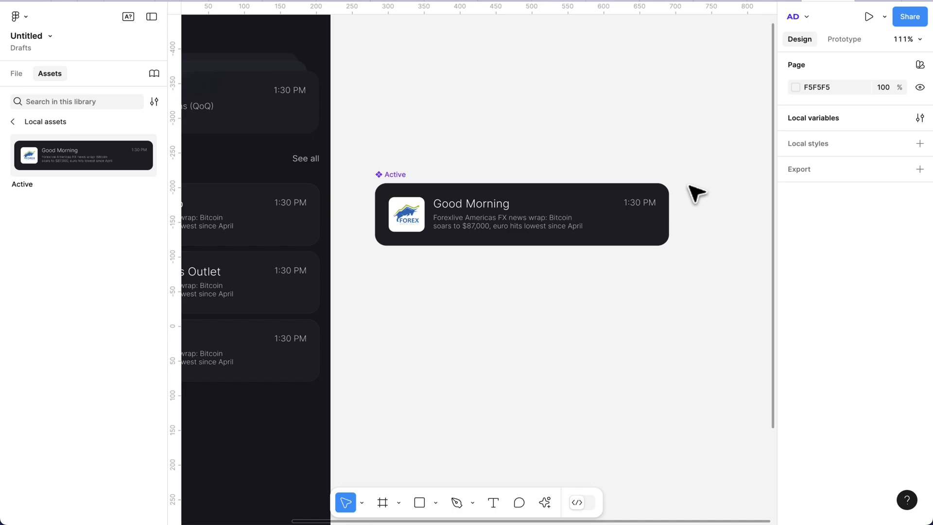
mouse_move(630, 168)
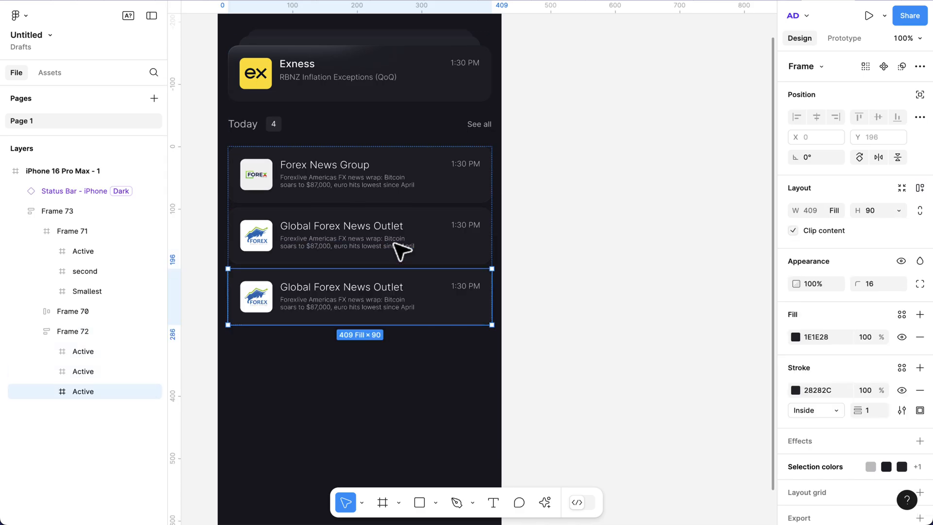
- Pull the Global Forex News Outlet card out of the phone's list onto the canvas as the Active component
drag(360, 297, 458, 269)
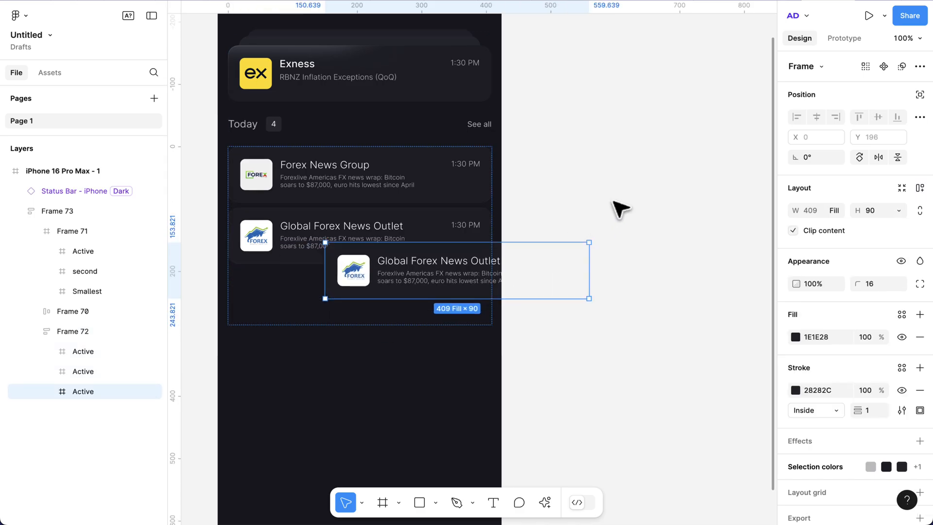
drag(455, 271, 631, 174)
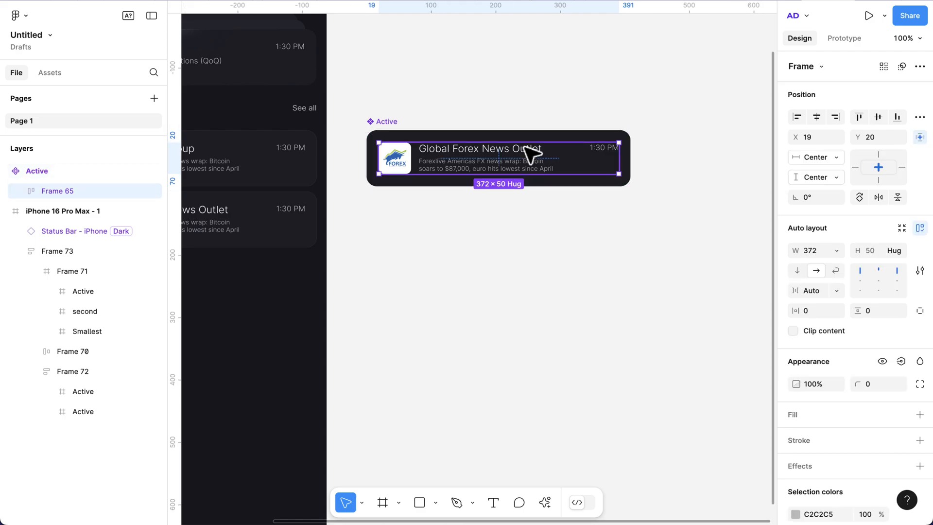
- Bind the card's Global Forex News Outlet title text to a new component text property
double_click(476, 147)
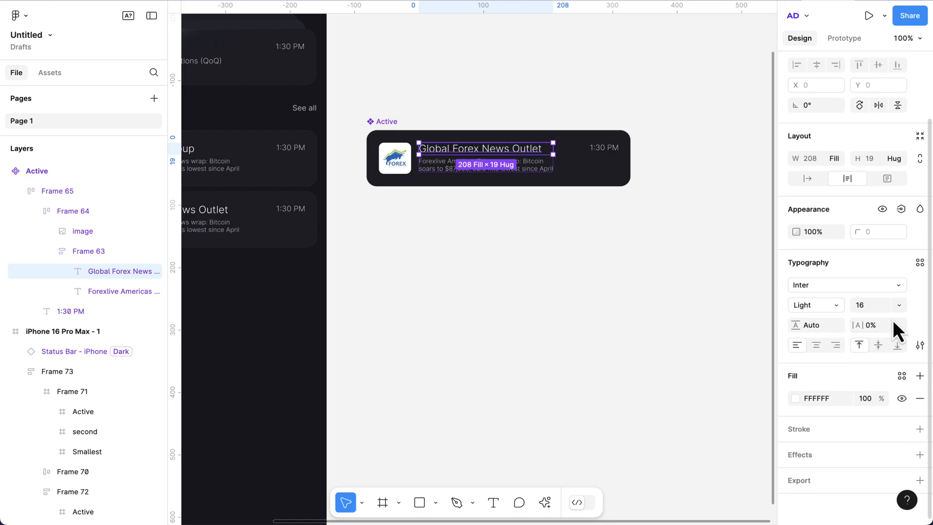
mouse_move(910, 372)
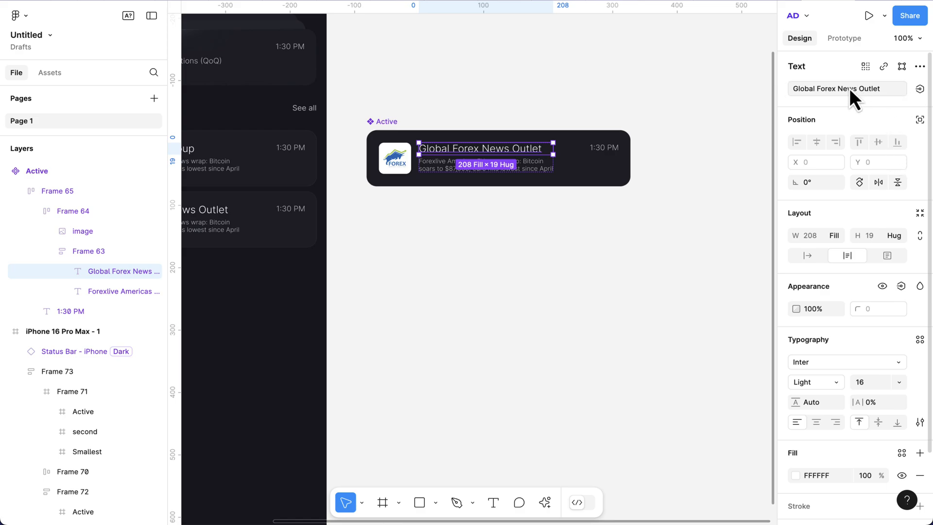
click(920, 88)
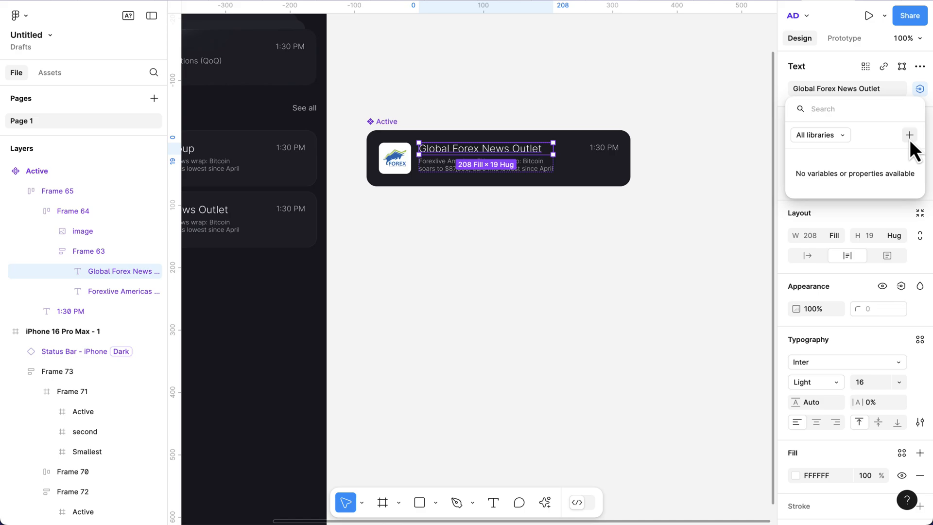
mouse_move(910, 135)
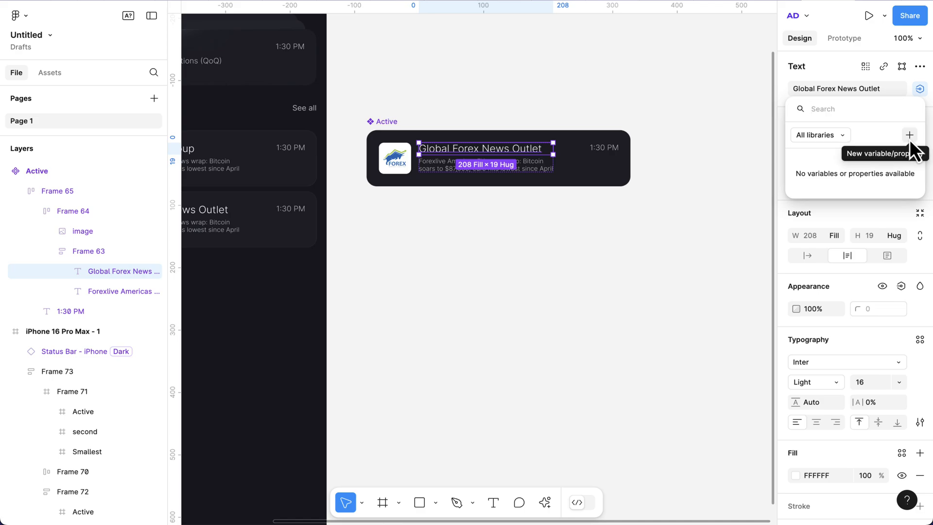
click(909, 134)
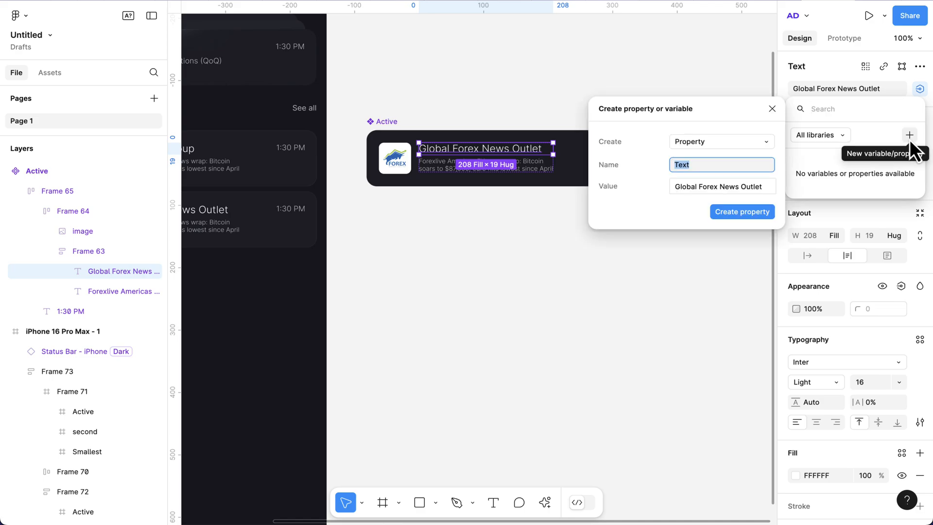
click(742, 212)
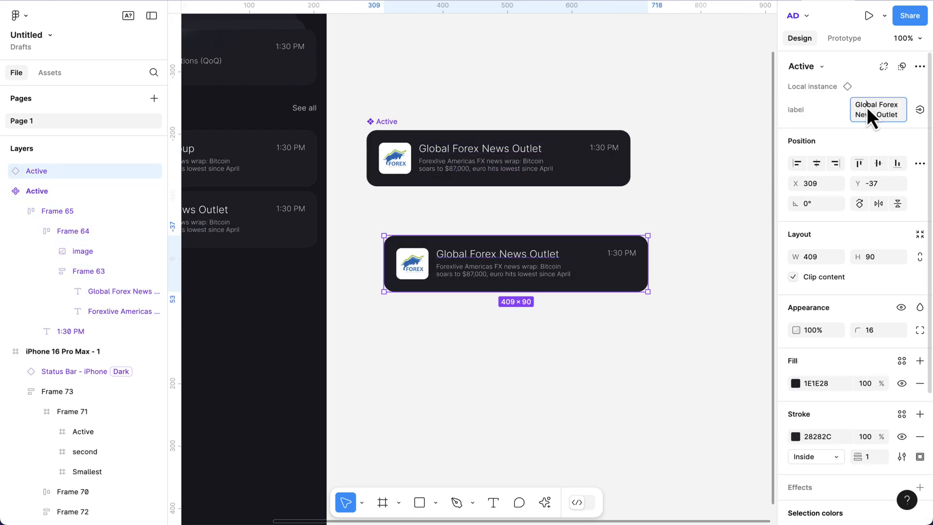
- Test the label property on an instance with 'Hello', then return to the Active component's properties
text(Hello)
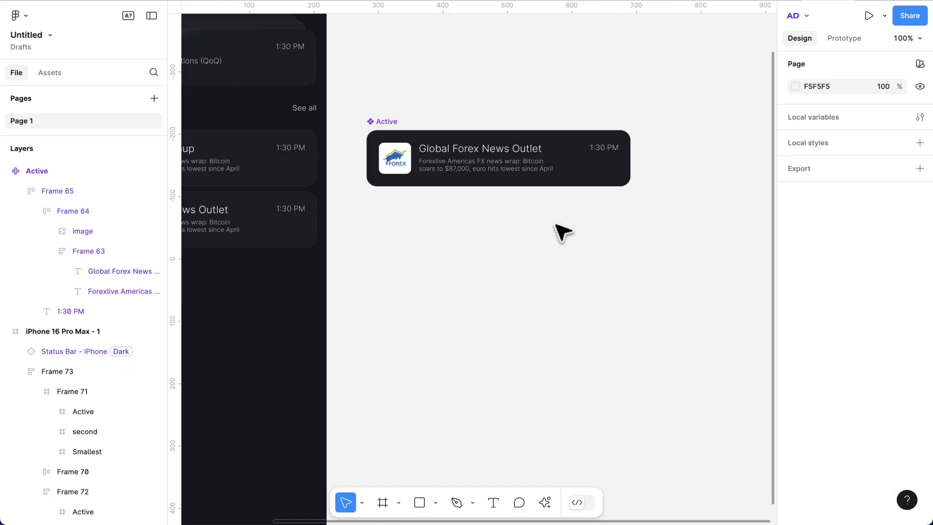
mouse_move(407, 129)
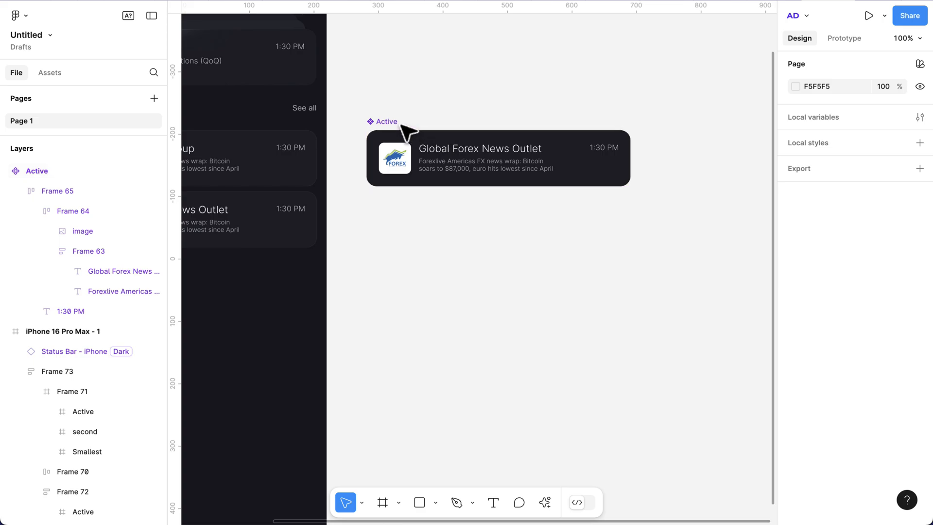
click(498, 157)
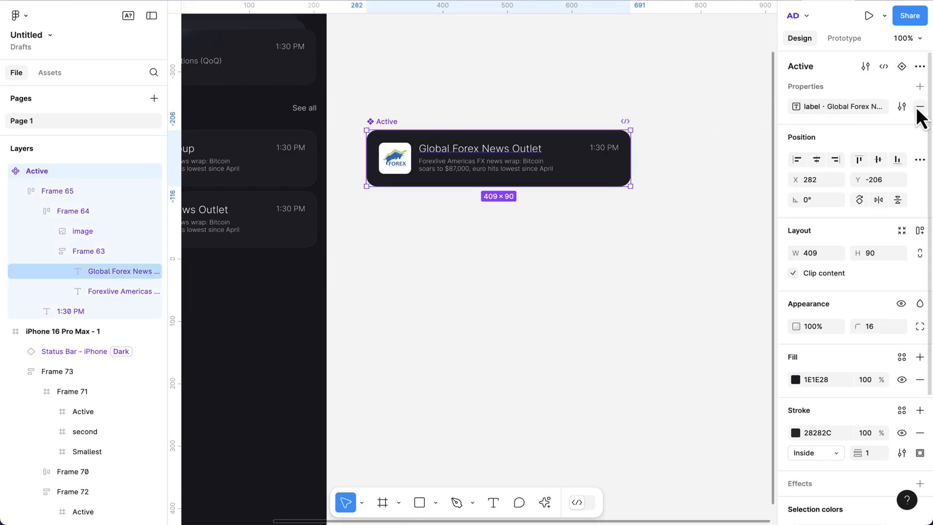
mouse_move(919, 107)
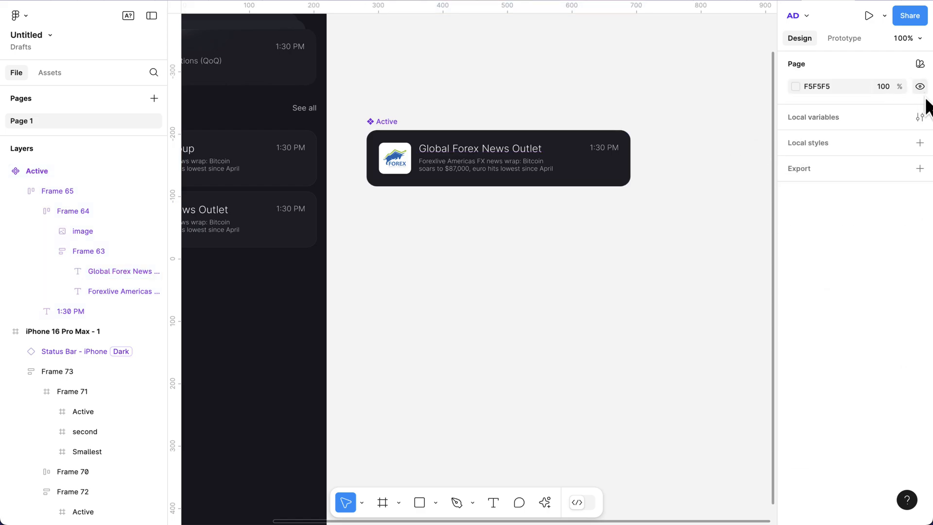
mouse_move(875, 130)
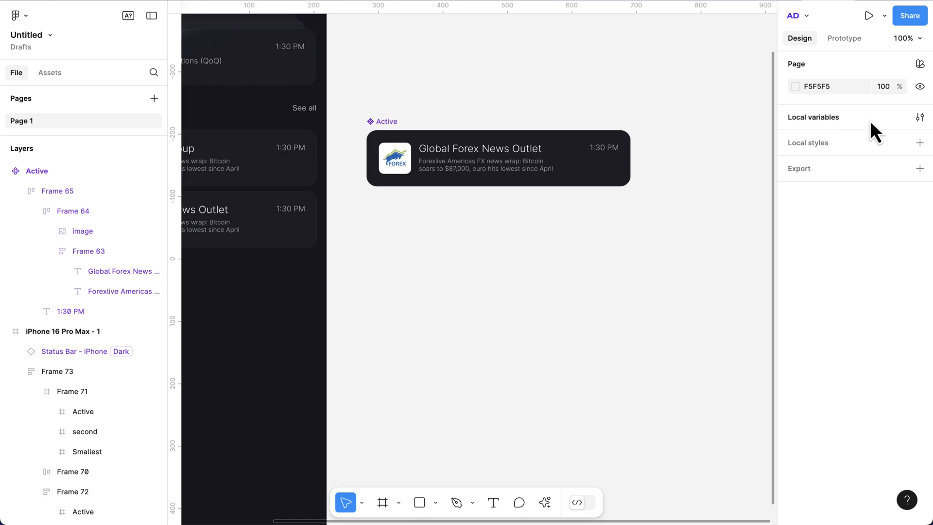
- Create a new String variable named lang in the local variables collection
click(920, 118)
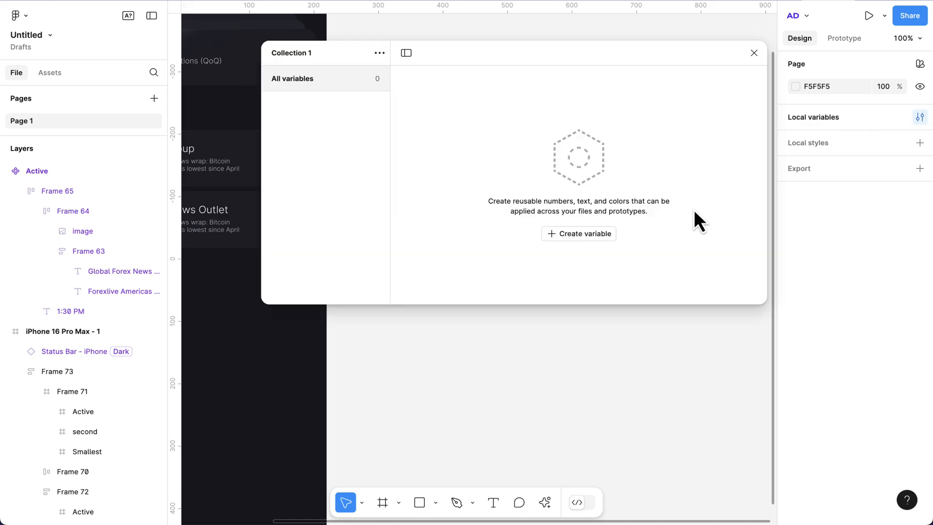
click(578, 233)
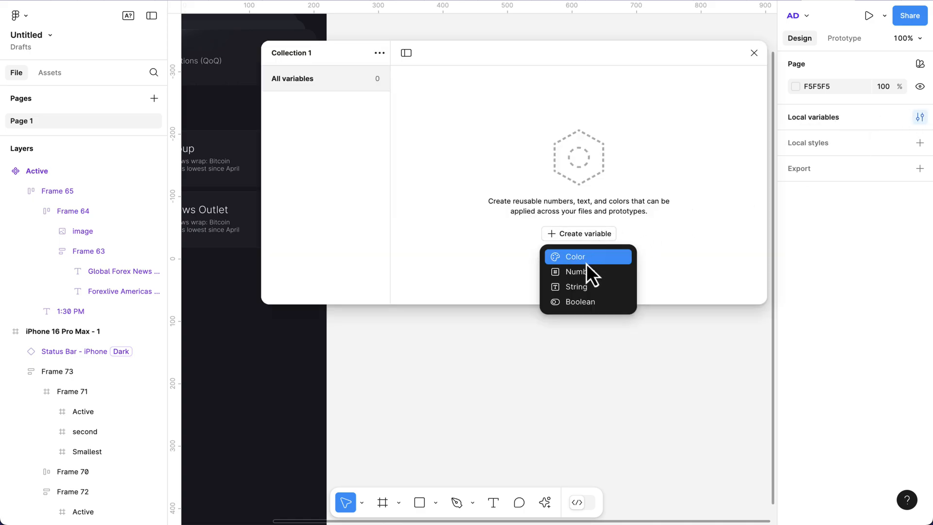
click(575, 285)
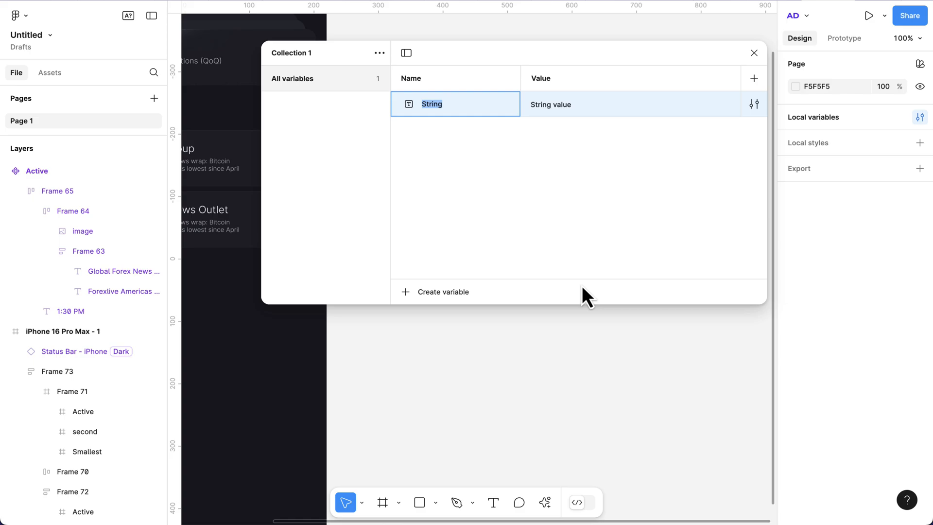
text(Ian)
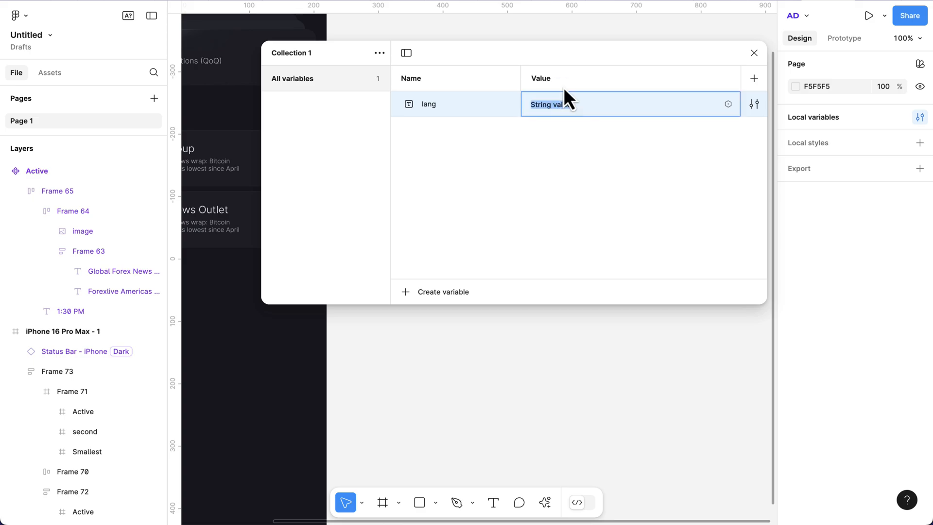
- Name the first mode en with Good Morning and add a fr mode holding Bonjour
text(en)
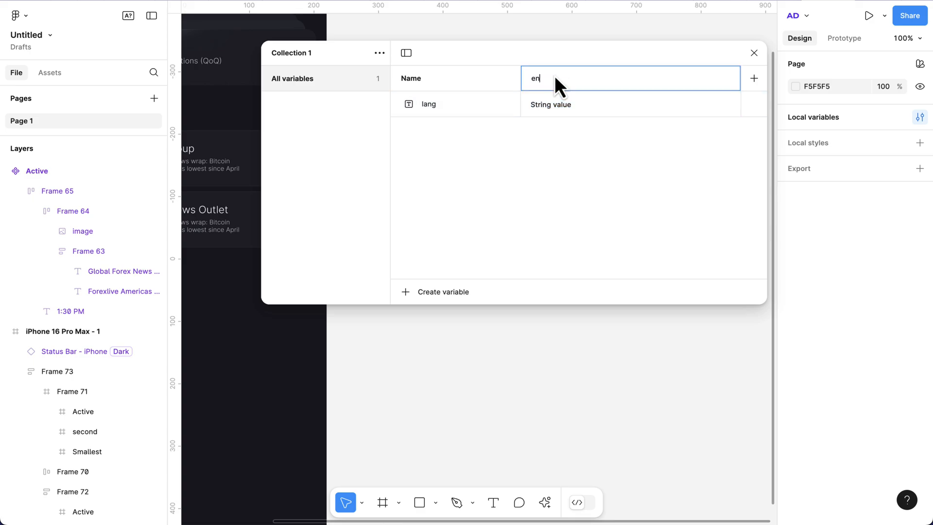
click(550, 104)
text(Good Morning)
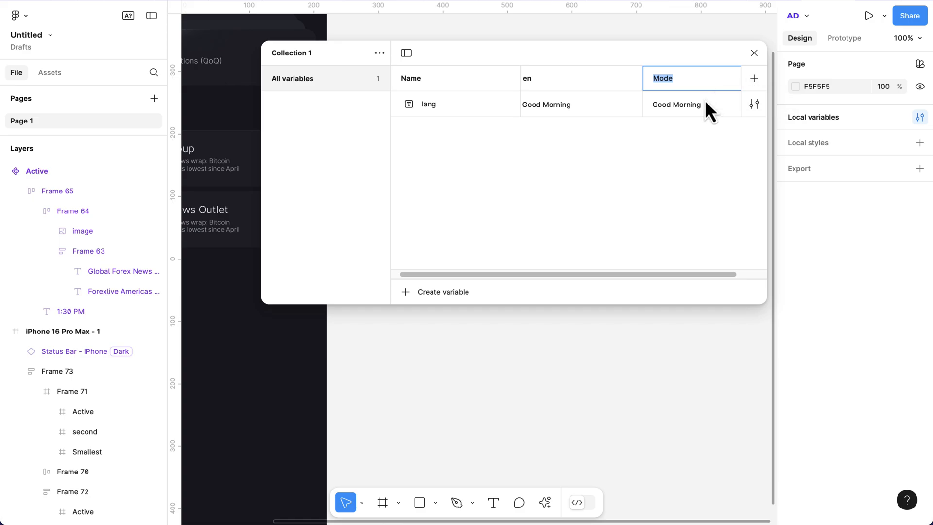
text(fr)
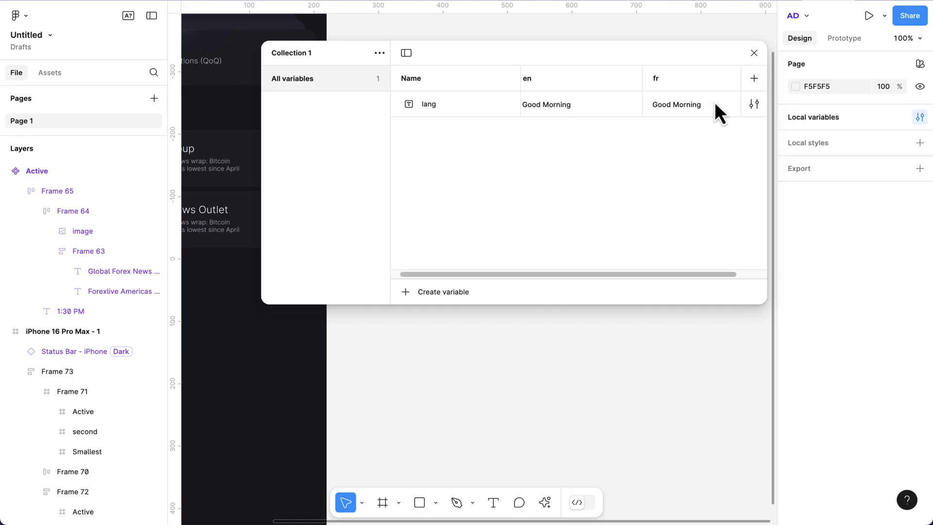
text(Bonjour)
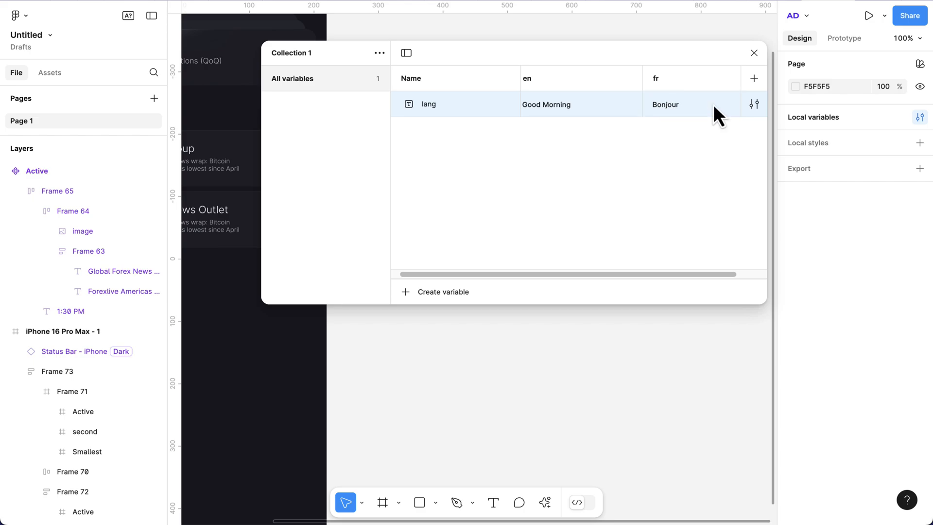
mouse_move(718, 95)
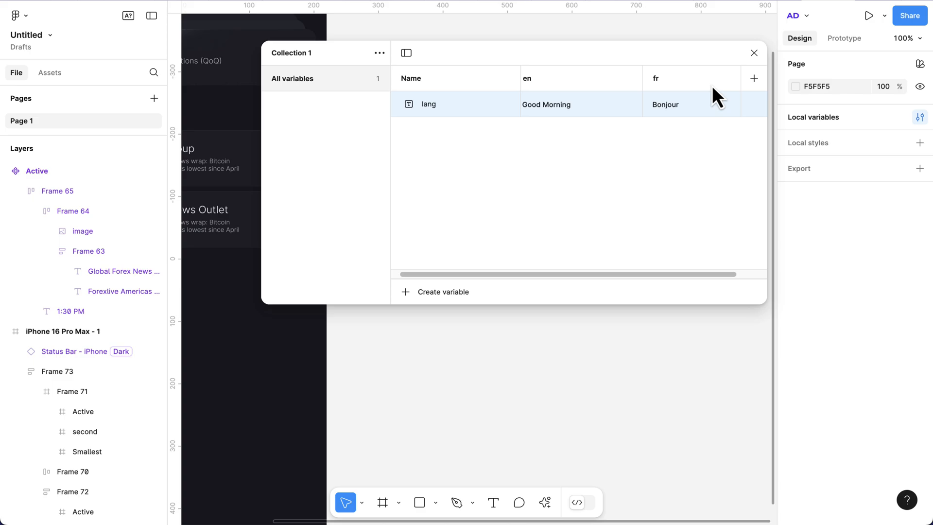
- Close the variables window and bind the Active card's title text to the lang variable
click(753, 52)
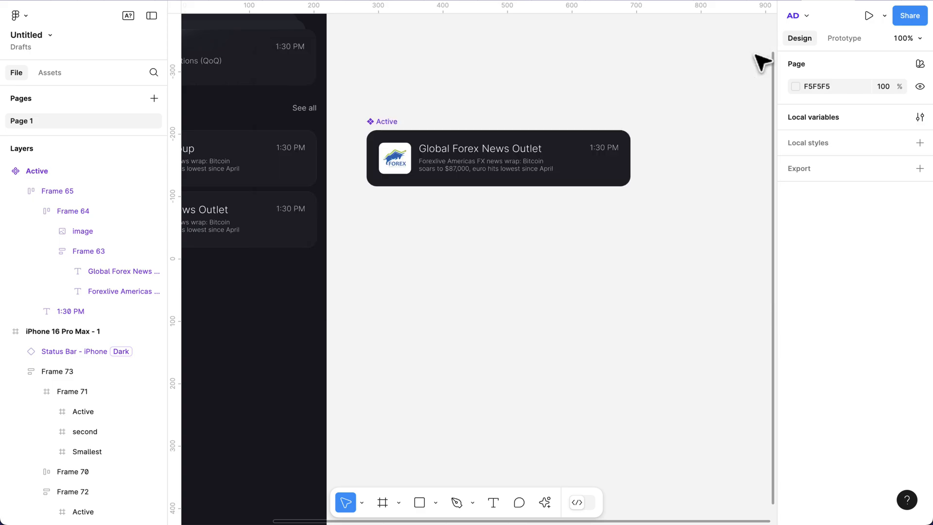
click(499, 158)
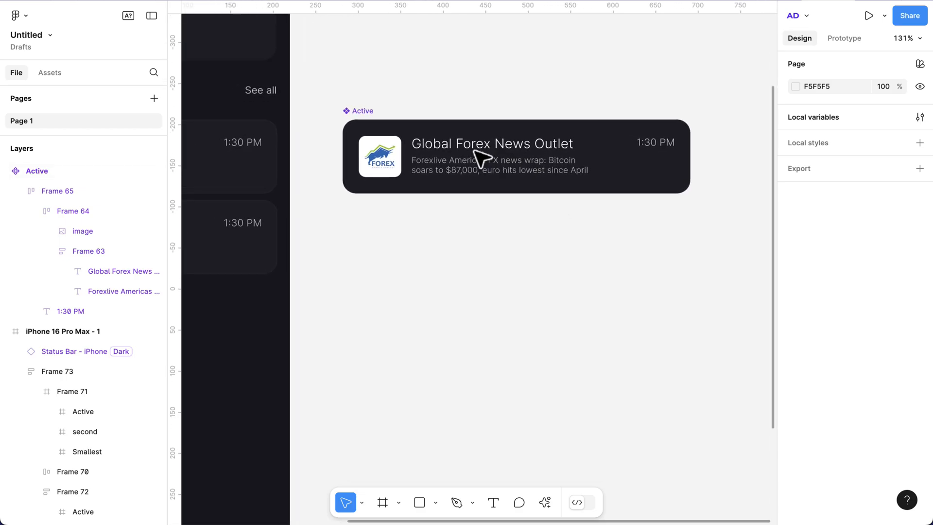
click(492, 157)
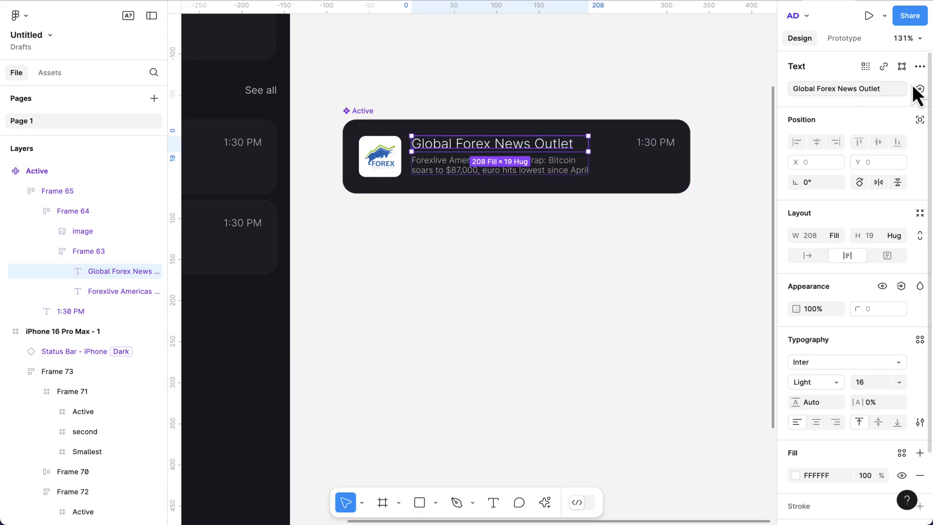
click(922, 89)
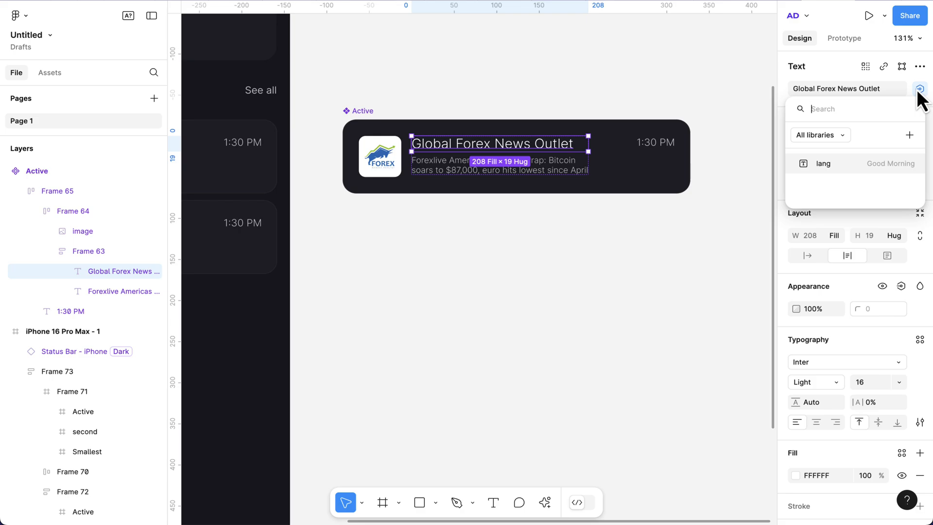
mouse_move(827, 176)
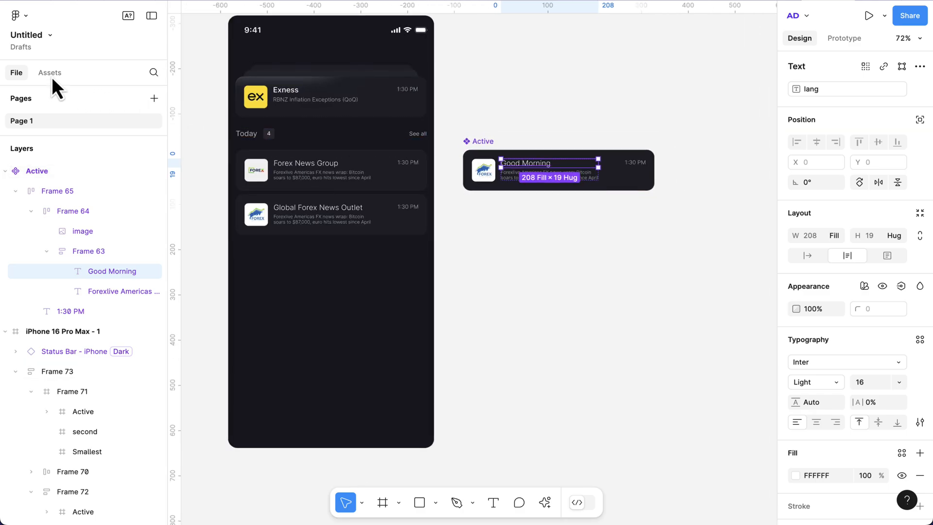
- Place an Active card instance from Assets into the iPhone frame's list, reading Good Morning
click(49, 73)
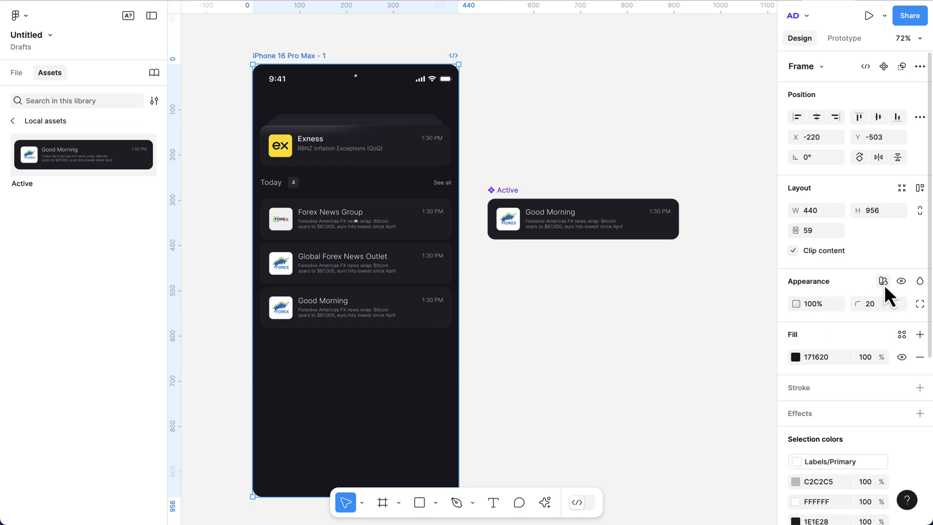
- Set the iPhone frame to Collection 1's fr mode so its new card reads Bonjour
click(883, 280)
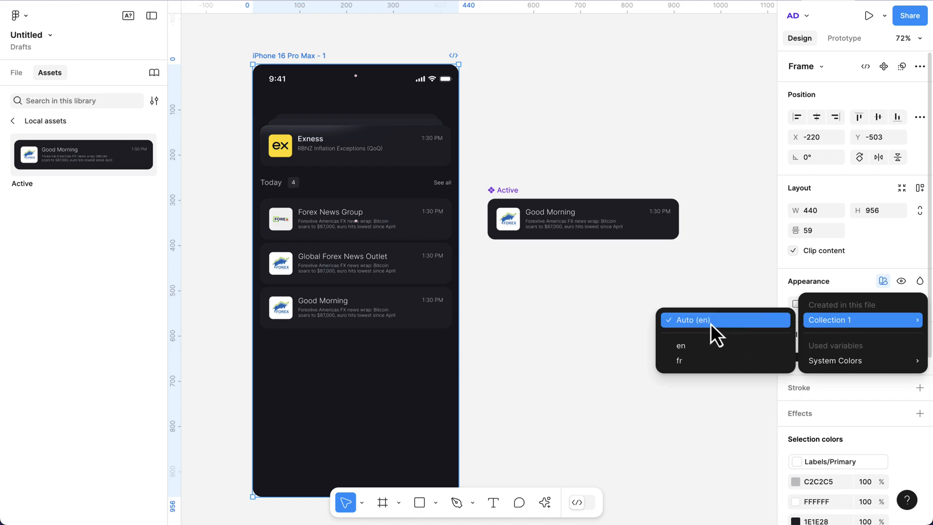
click(680, 361)
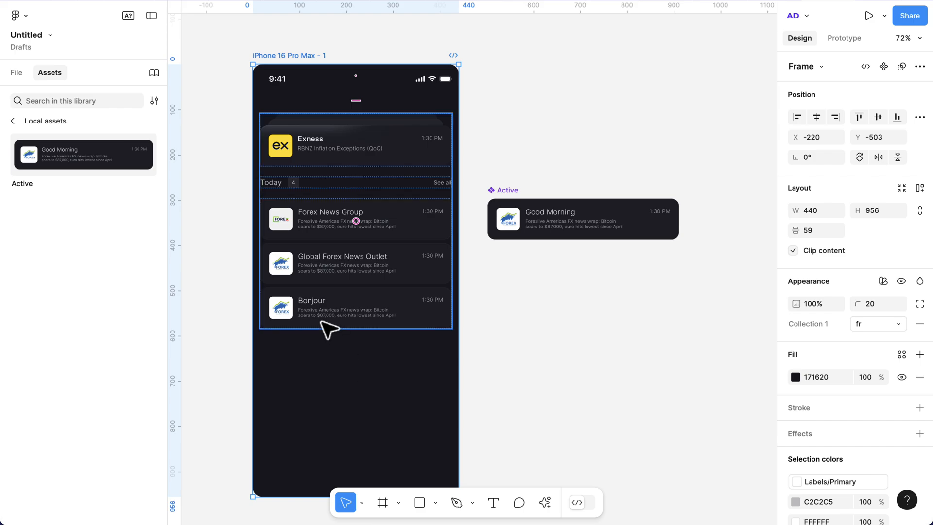
mouse_move(353, 288)
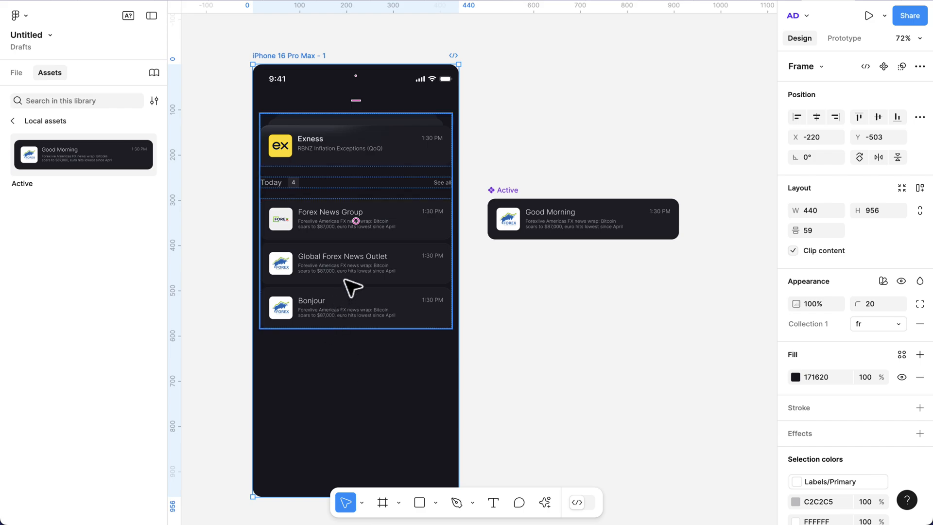
mouse_move(328, 238)
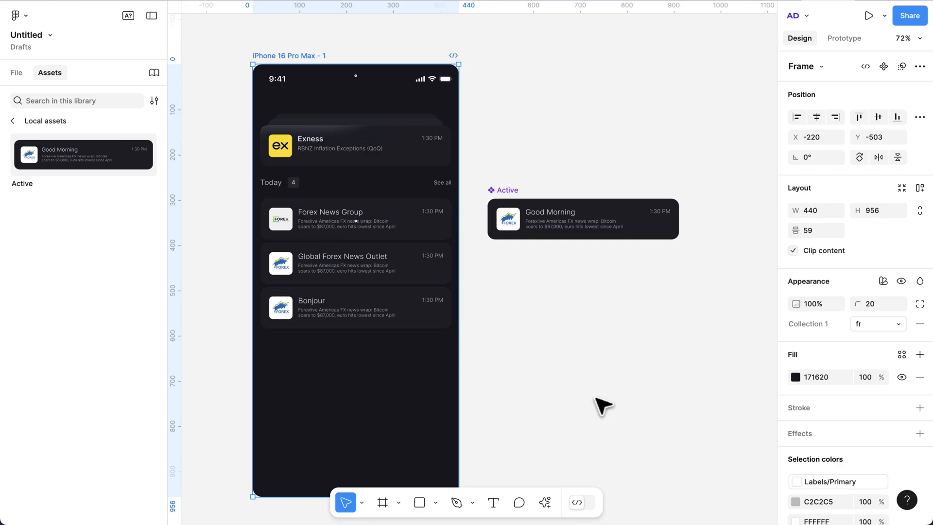
click(602, 405)
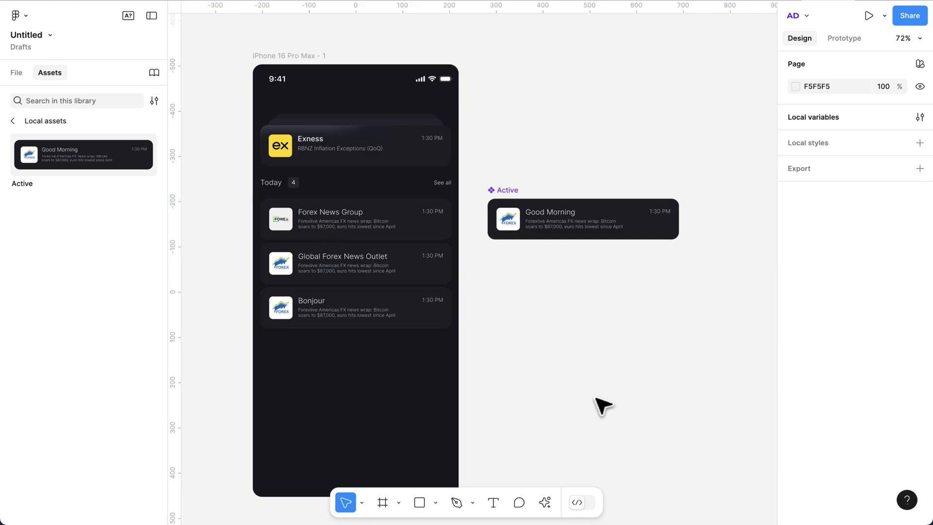